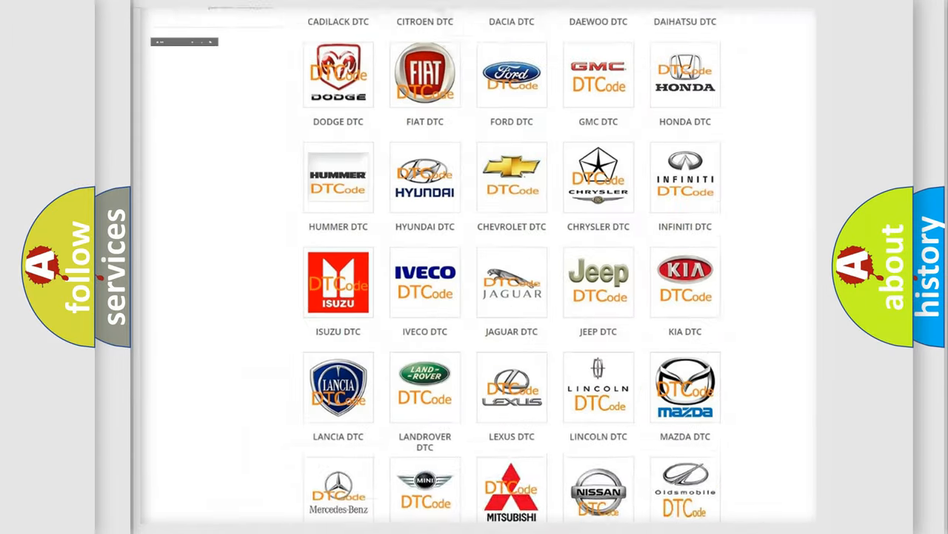
Pick Jeep from the DTC brand grid and scroll through its diagnostic code subcategories.
scroll(up, 3)
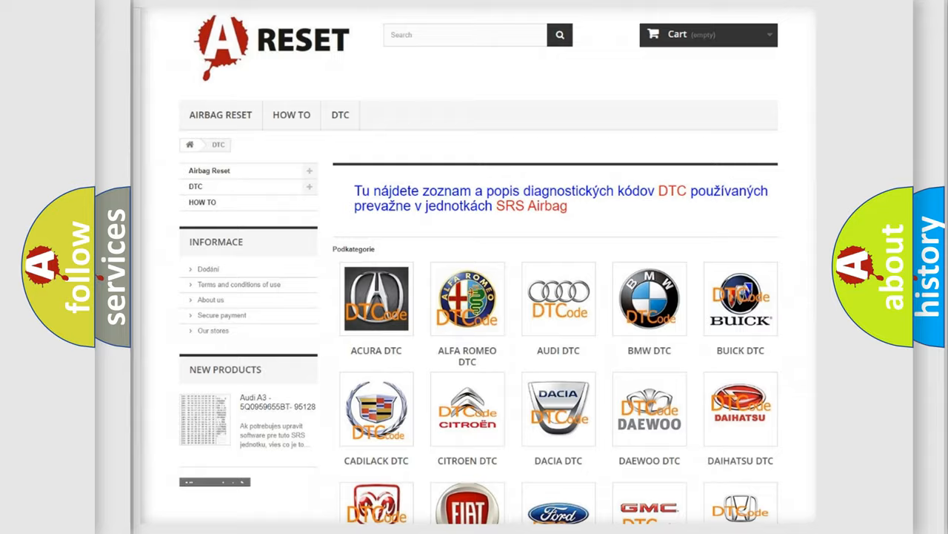
scroll(down, 3)
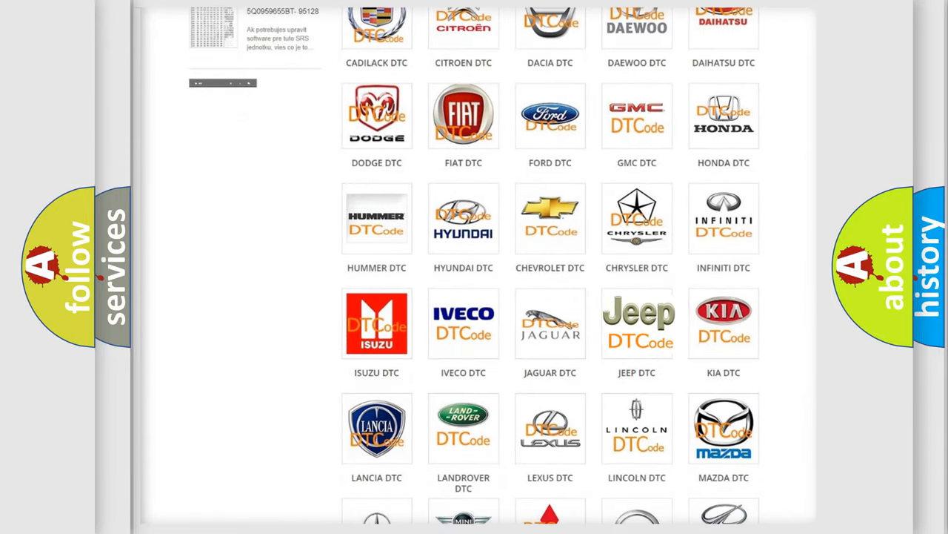
click(637, 323)
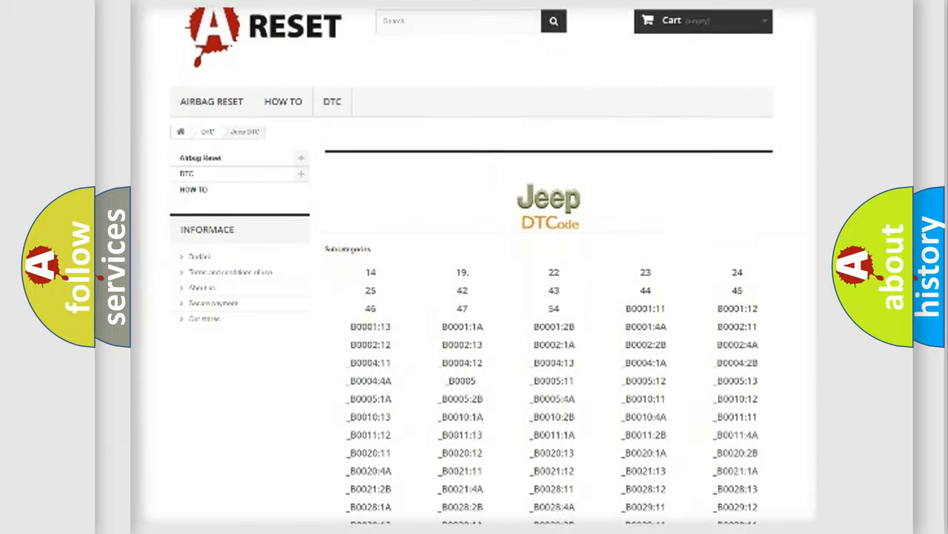
scroll(down, 3)
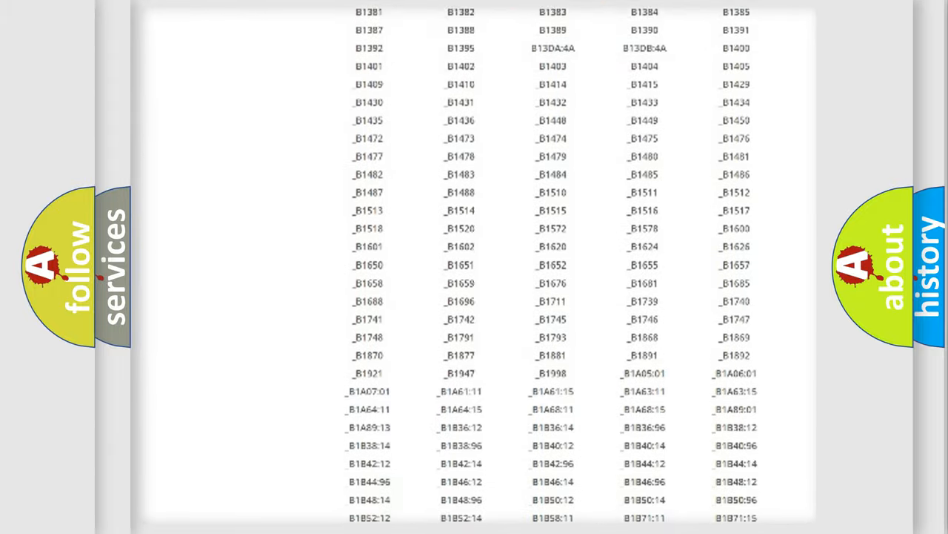